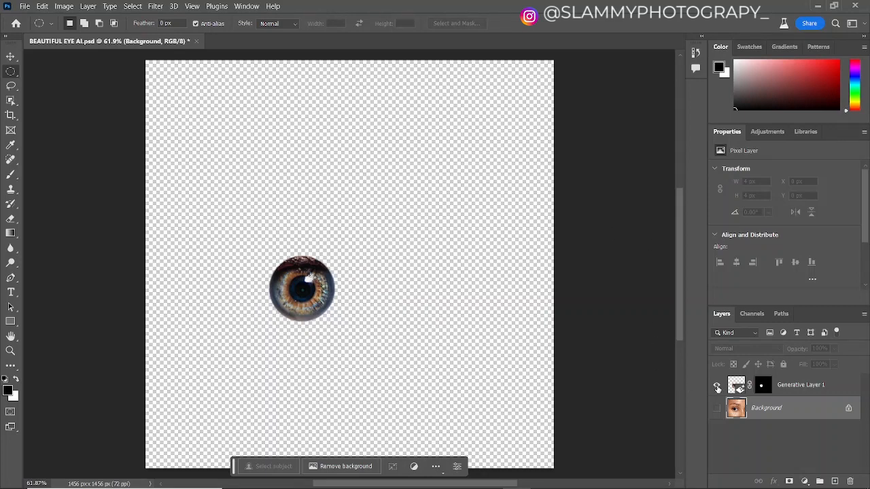
# Unhide the Background layer so the generated eye sits inside the full portrait
pyautogui.click(716, 408)
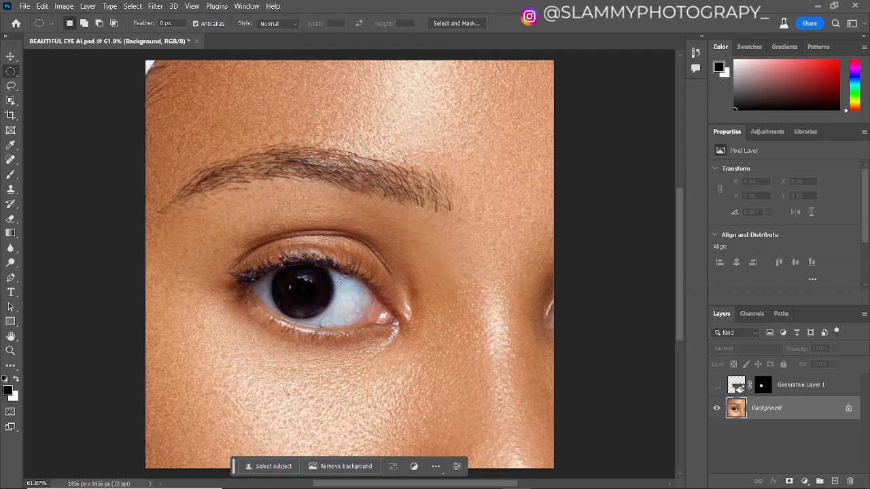
pyautogui.moveTo(435, 386)
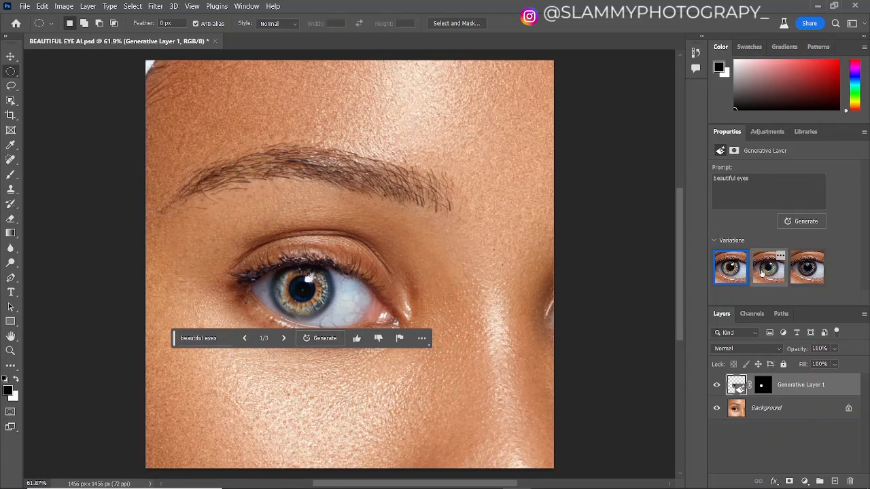
# Compare the brown and hazel eyes, generate three more variations, preview the blue one, and return to hazel
pyautogui.click(807, 267)
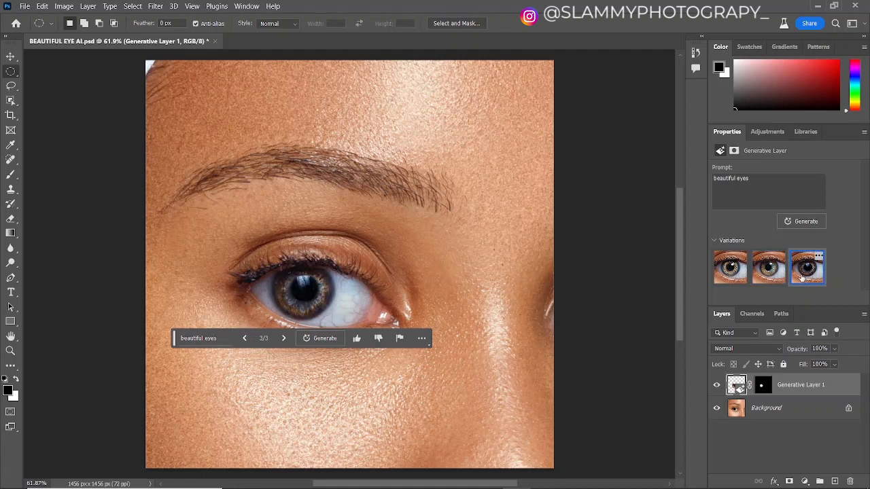
pyautogui.click(731, 266)
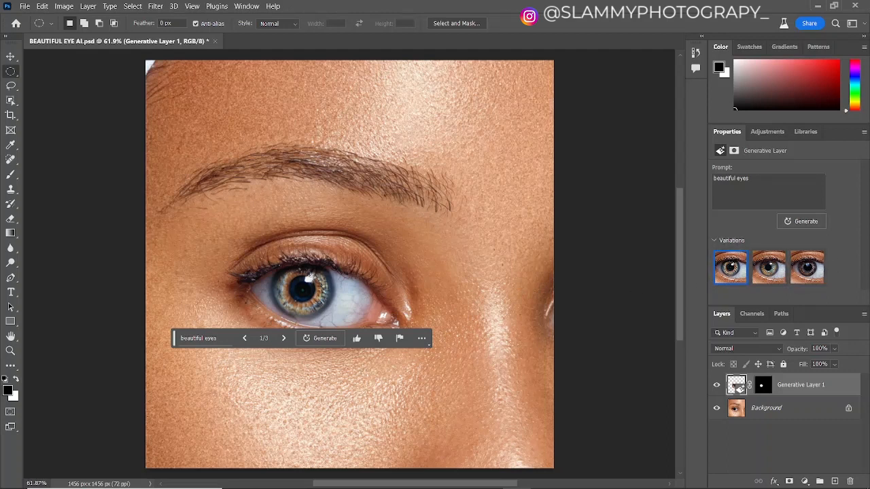
pyautogui.click(323, 337)
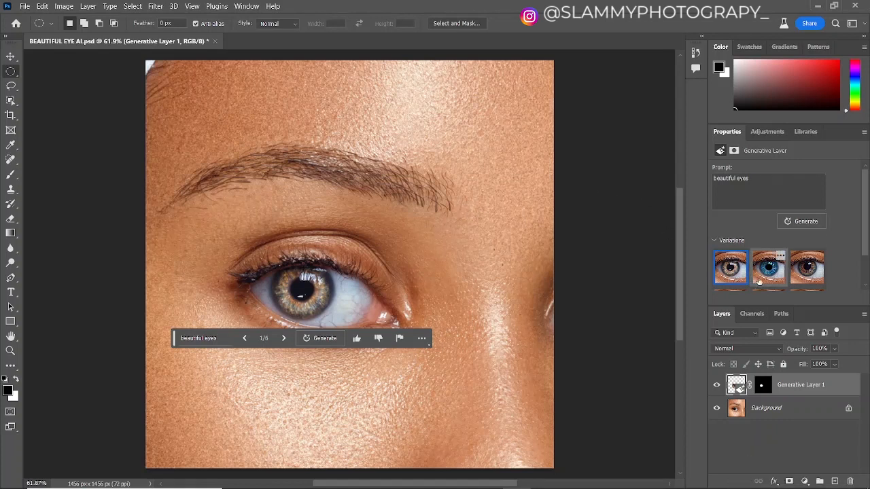
pyautogui.click(768, 266)
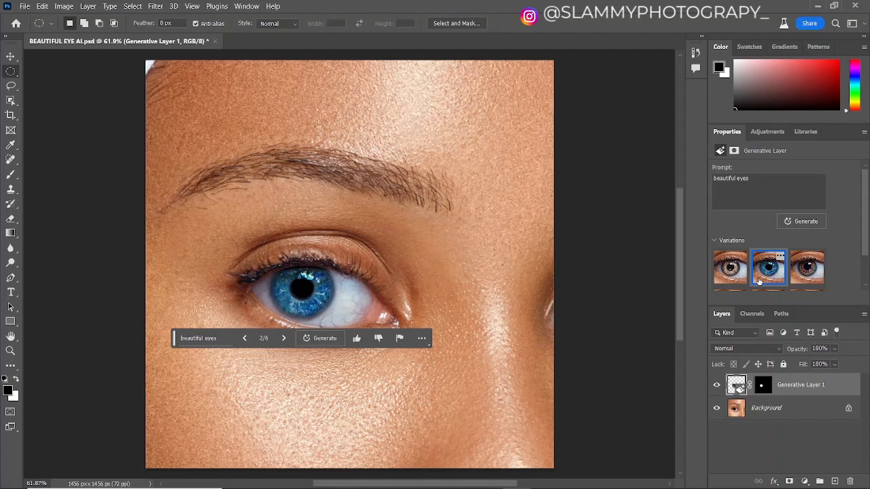
pyautogui.click(807, 268)
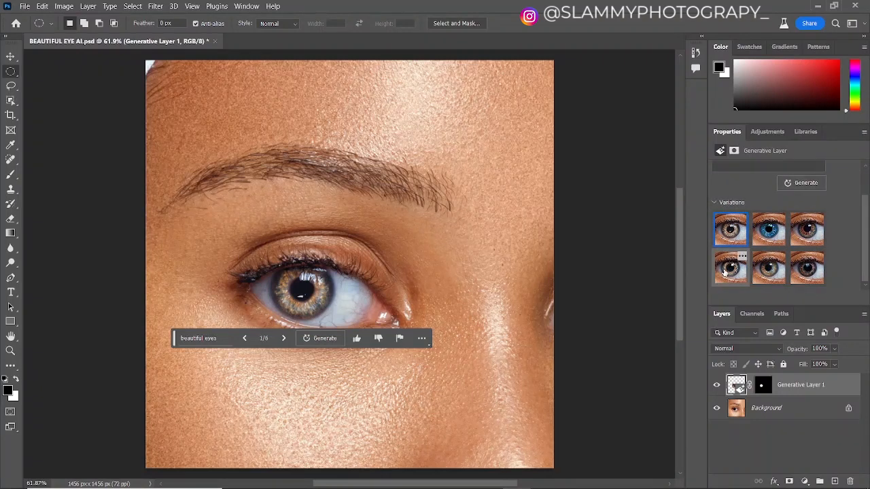
# Cycle the six variation thumbnails to compare the green-hazel, brown and first hazel eyes on the face
pyautogui.click(770, 266)
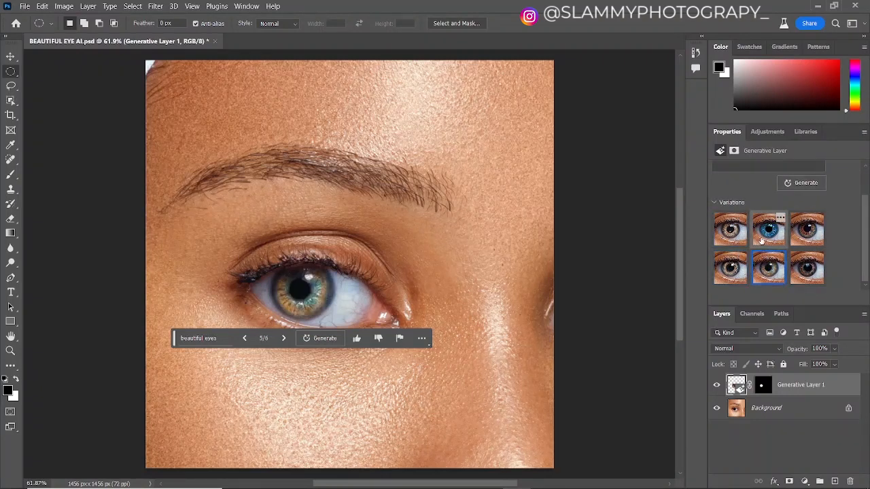
pyautogui.click(807, 268)
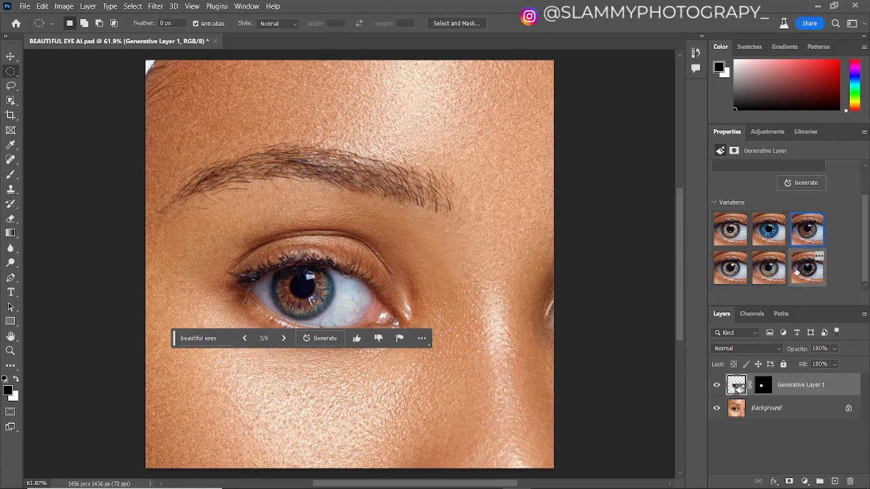
pyautogui.click(769, 268)
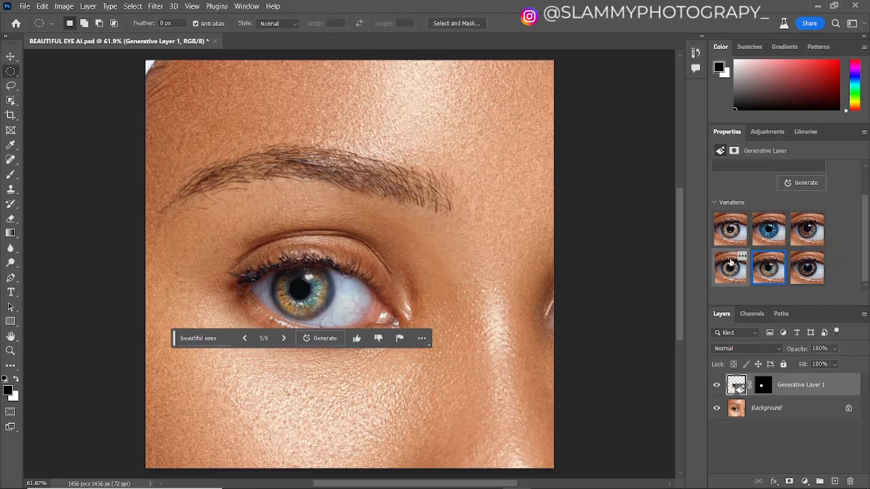
pyautogui.click(730, 229)
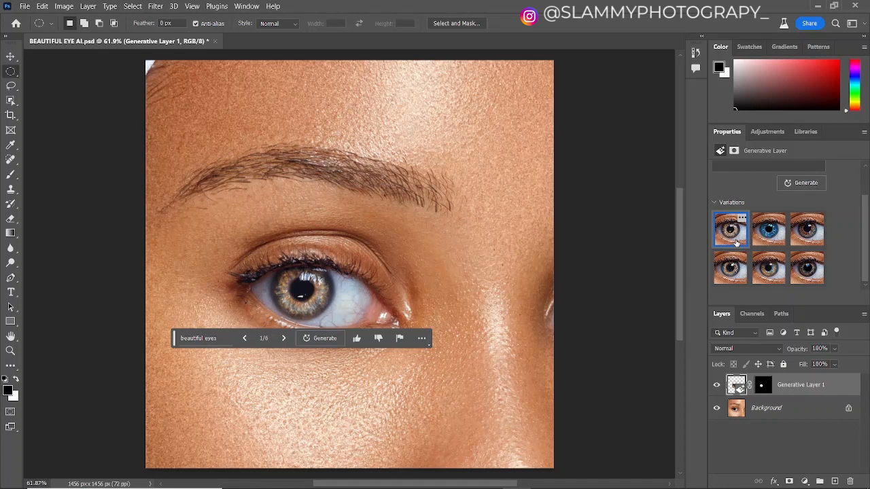
pyautogui.click(768, 228)
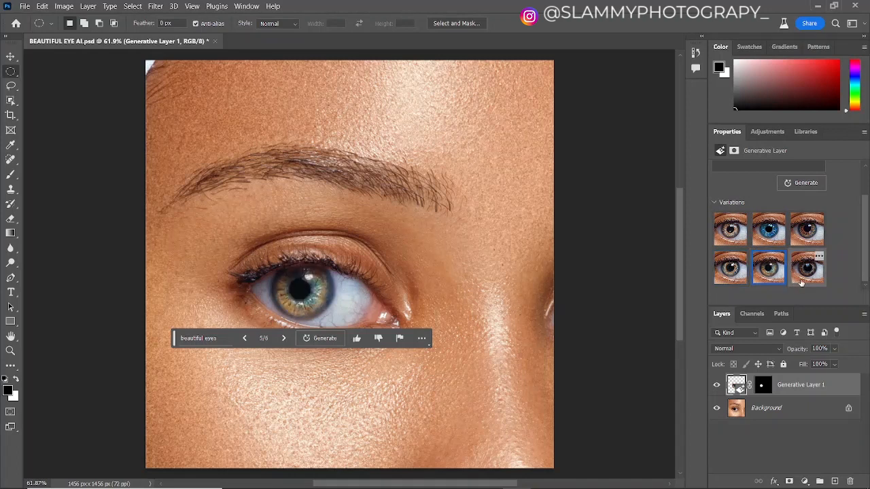
pyautogui.click(768, 228)
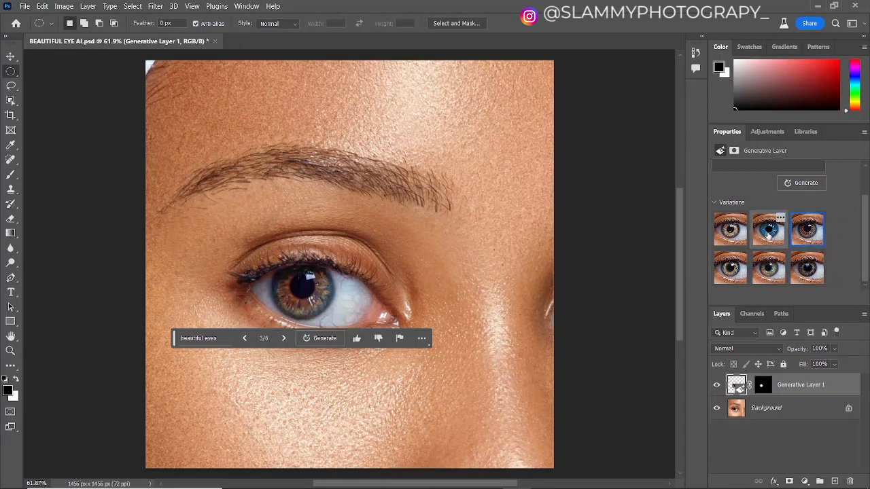
pyautogui.click(769, 230)
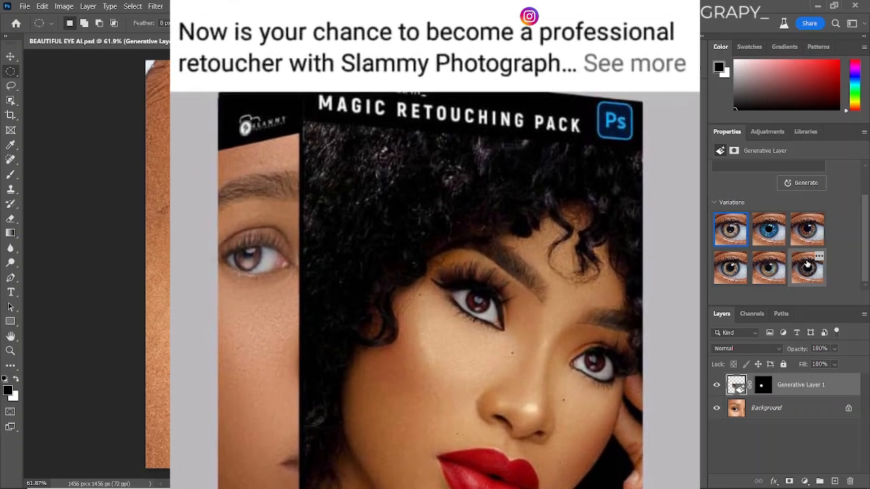
pyautogui.click(633, 64)
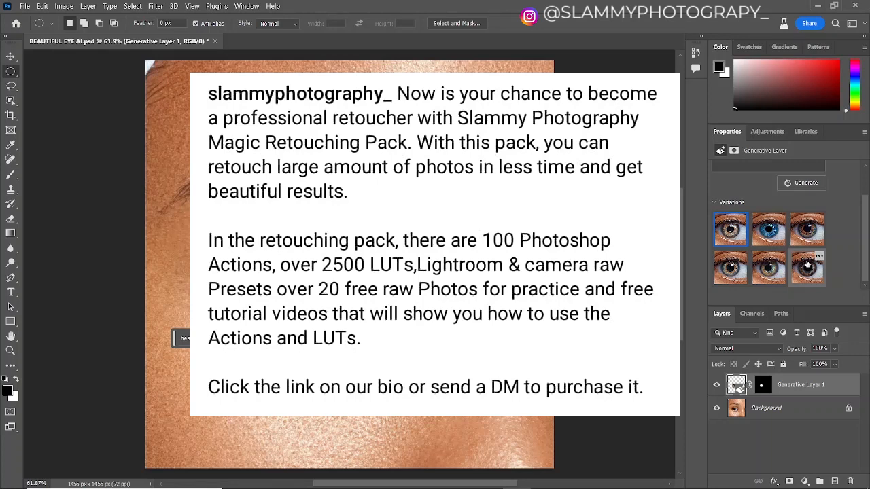
pyautogui.scroll(-3)
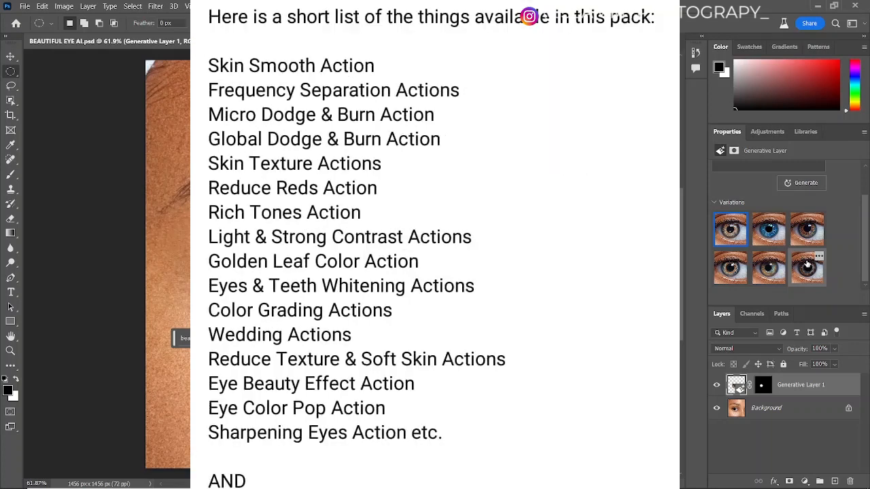
pyautogui.scroll(-3)
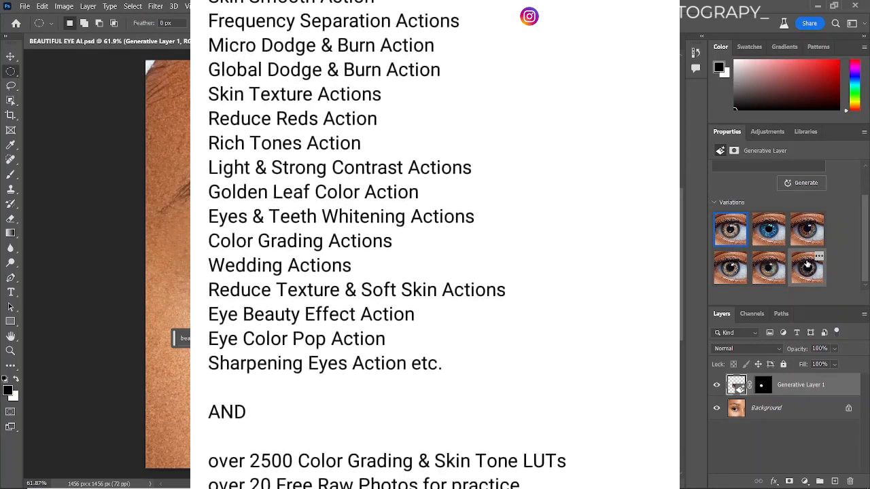
pyautogui.scroll(-3)
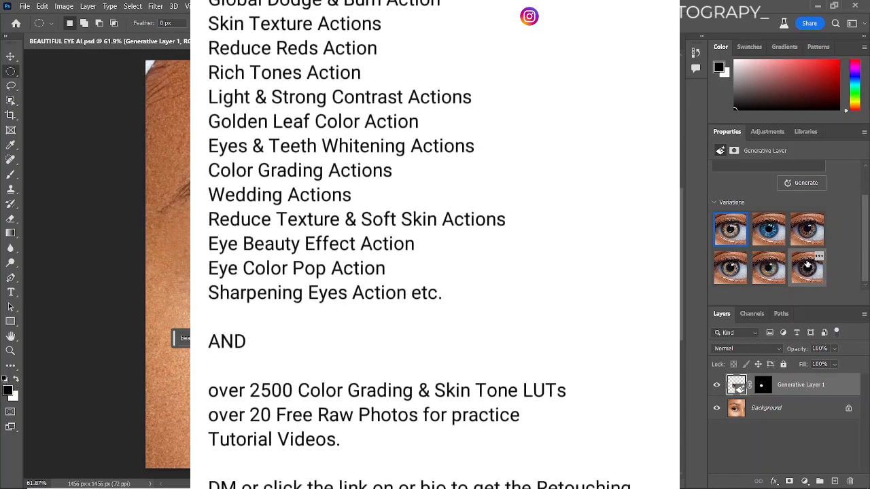